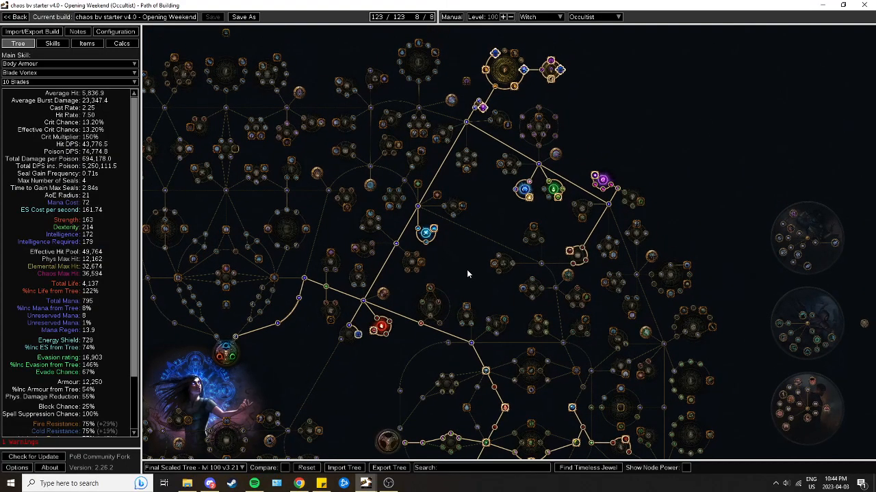
mouse_move(464, 274)
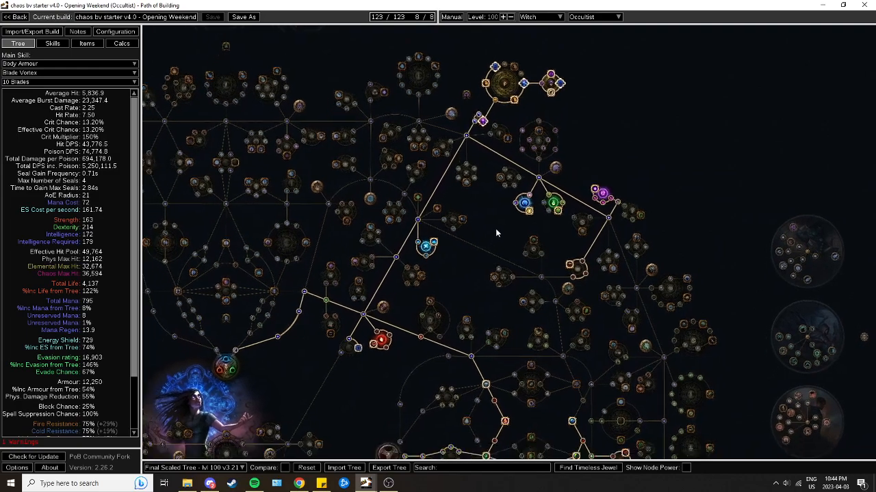
Pan and zoom the fully allocated atlas tree to inspect the Delirium notables
left_click_drag(496, 233, 434, 237)
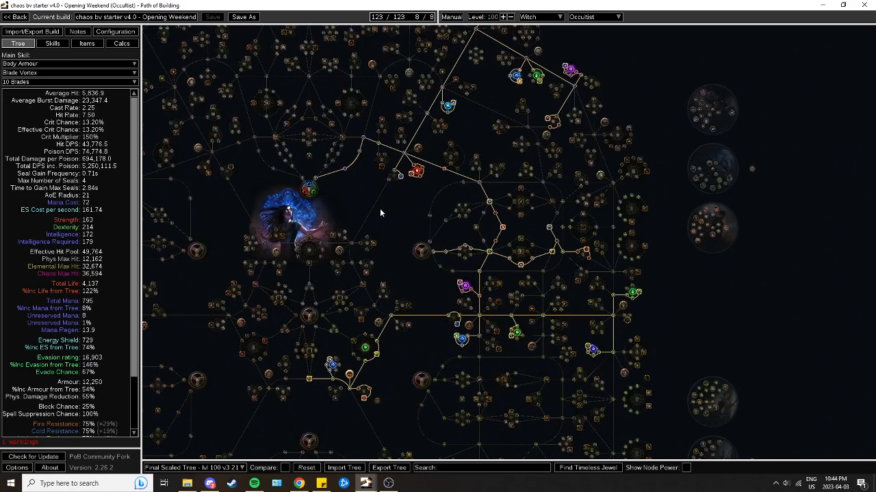
scroll("down", 3)
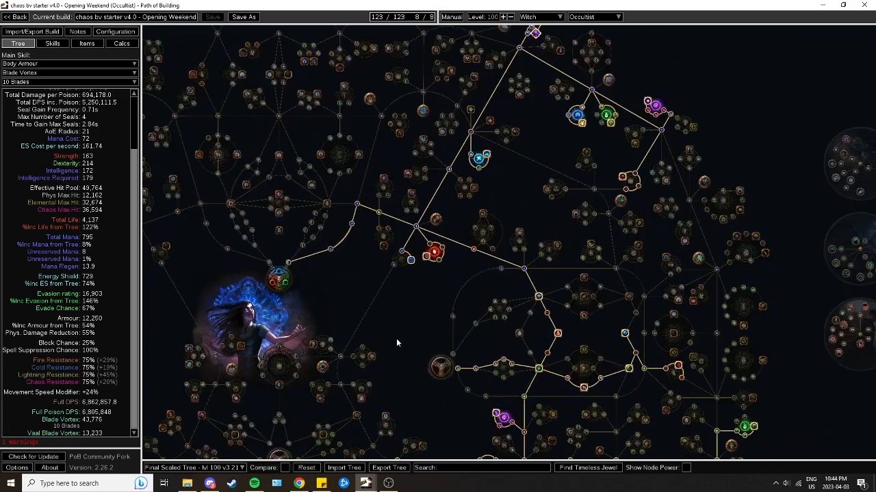
left_click_drag(397, 342, 311, 359)
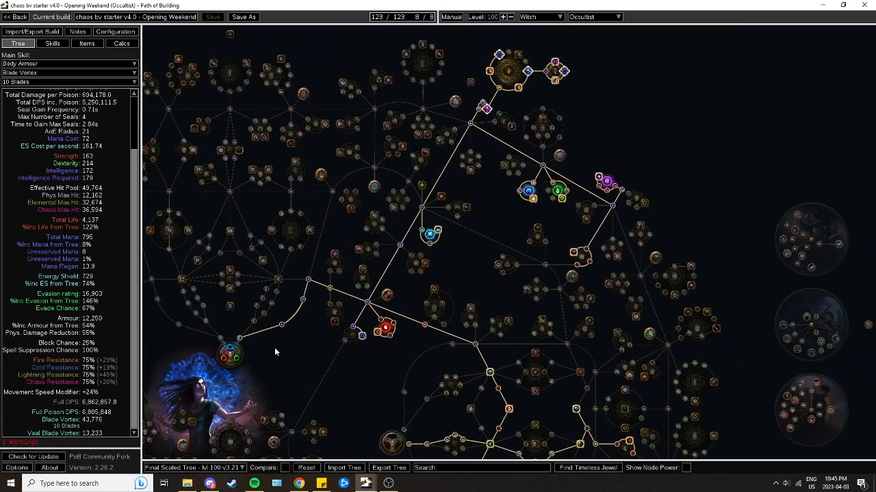
mouse_move(285, 366)
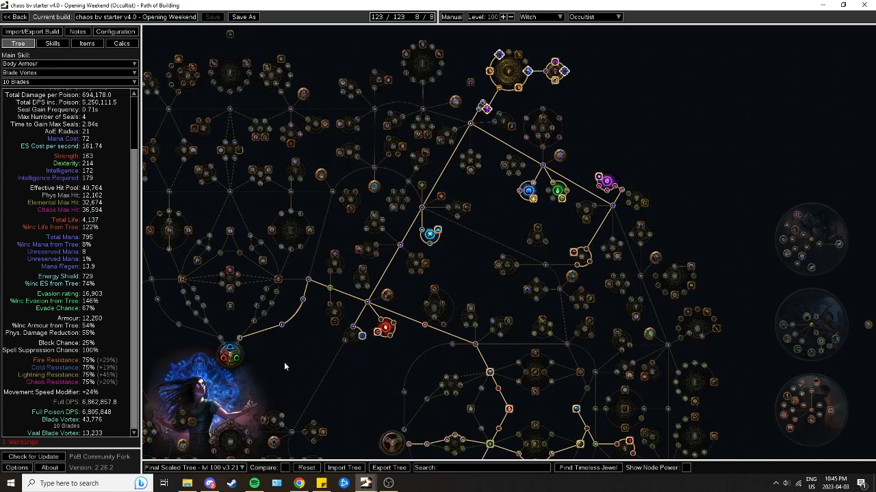
mouse_move(278, 369)
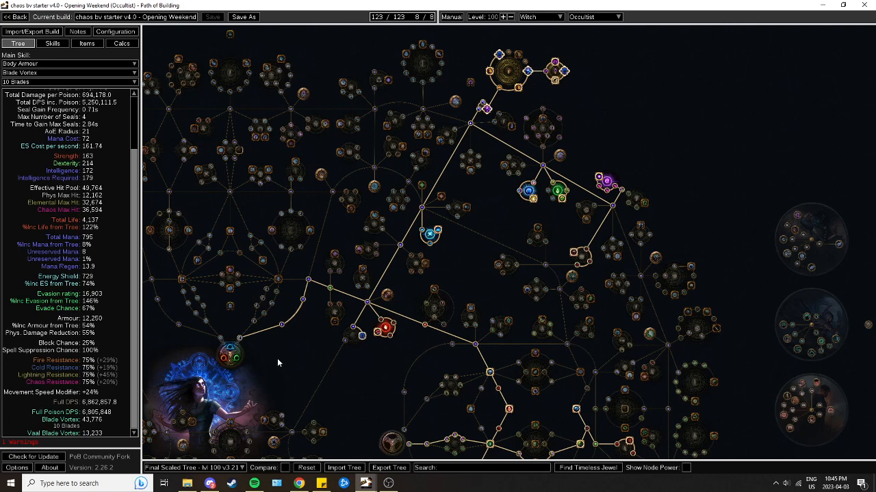
mouse_move(269, 372)
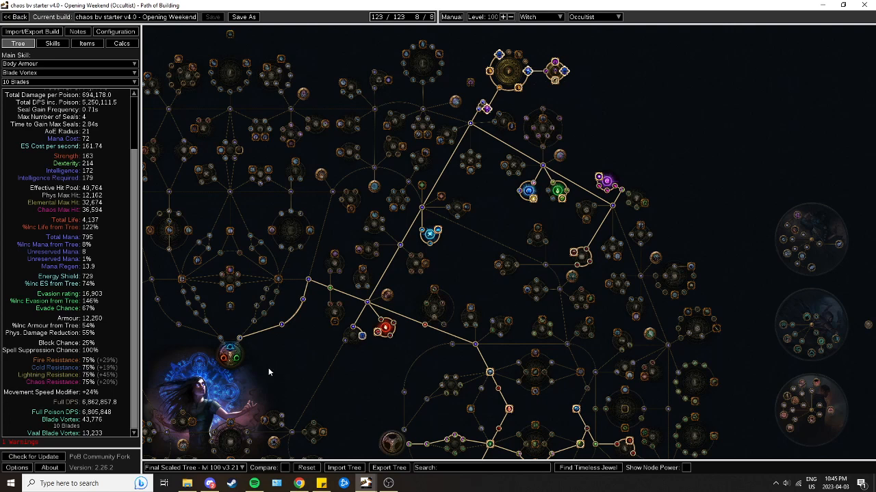
mouse_move(260, 375)
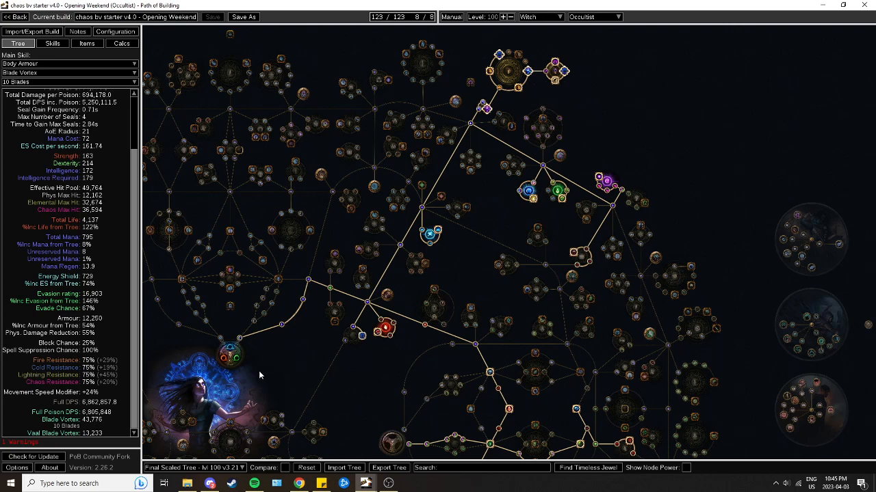
mouse_move(223, 371)
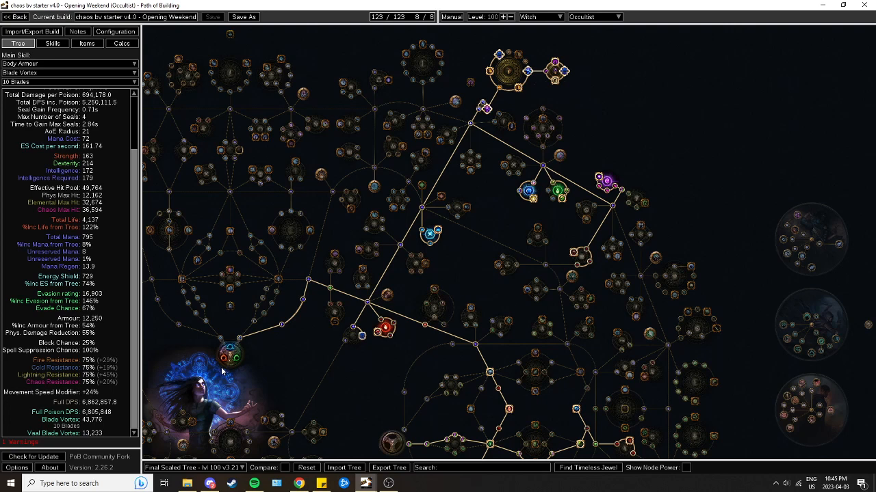
mouse_move(353, 364)
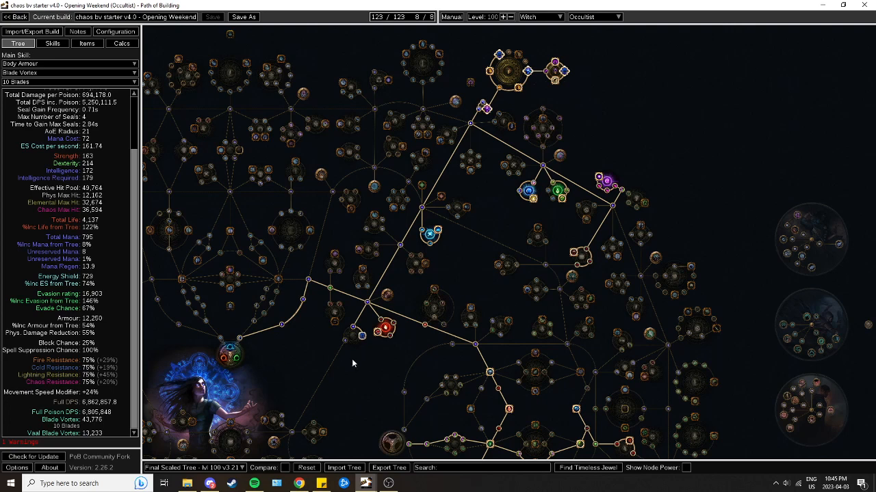
mouse_move(266, 363)
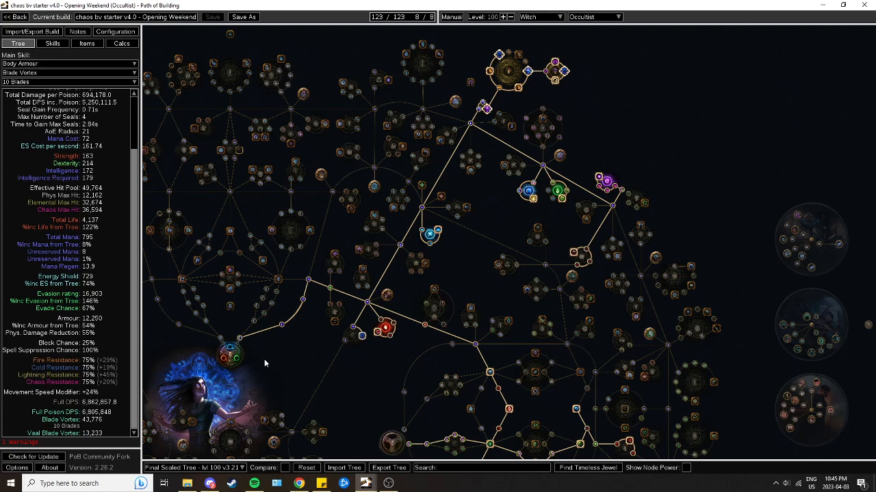
mouse_move(305, 374)
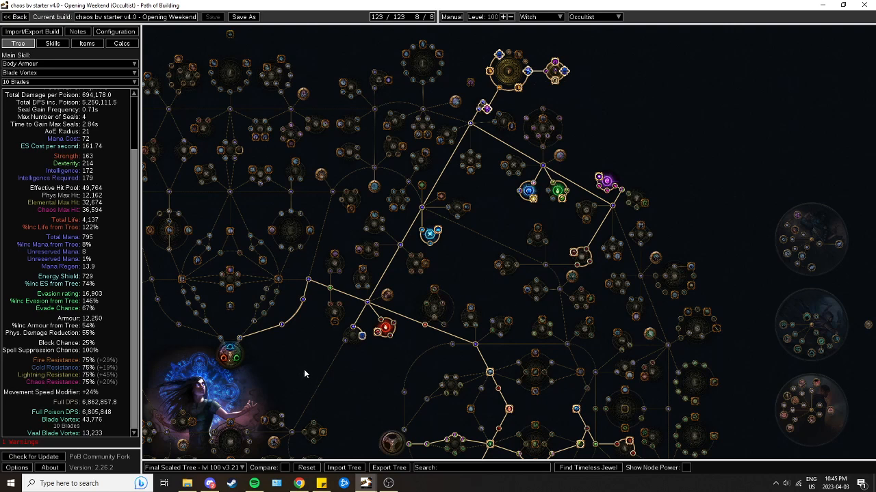
mouse_move(253, 370)
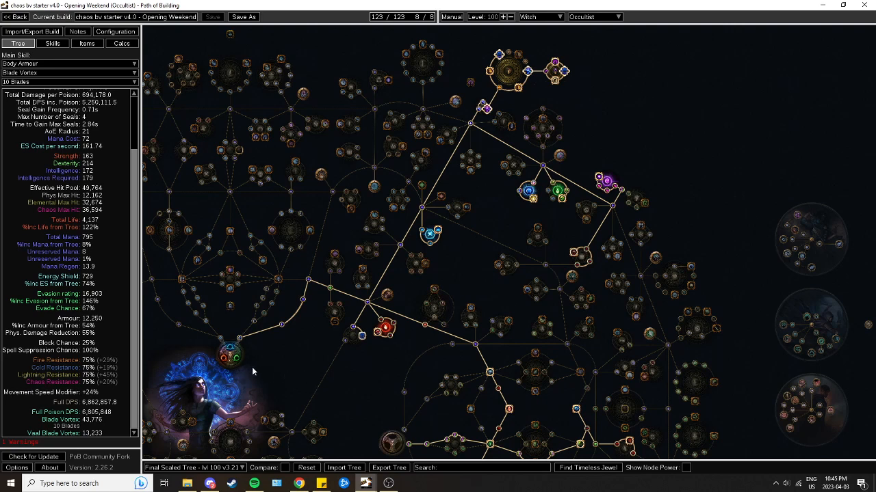
mouse_move(249, 368)
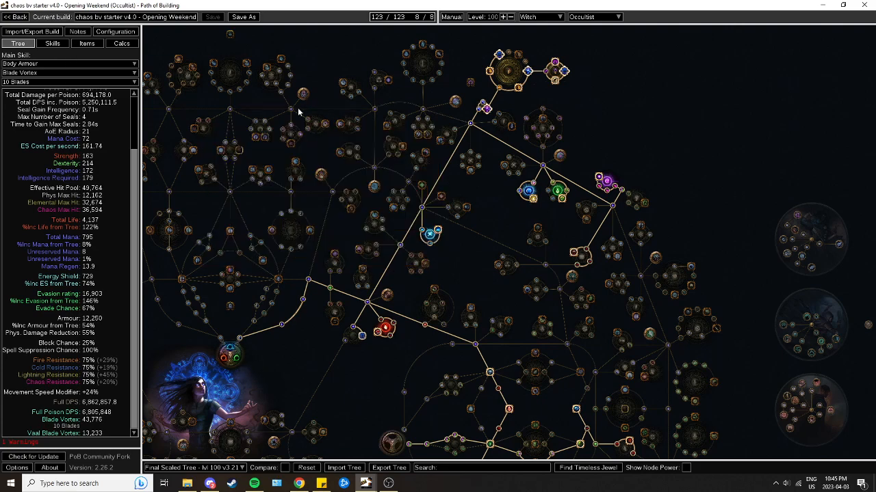
mouse_move(305, 236)
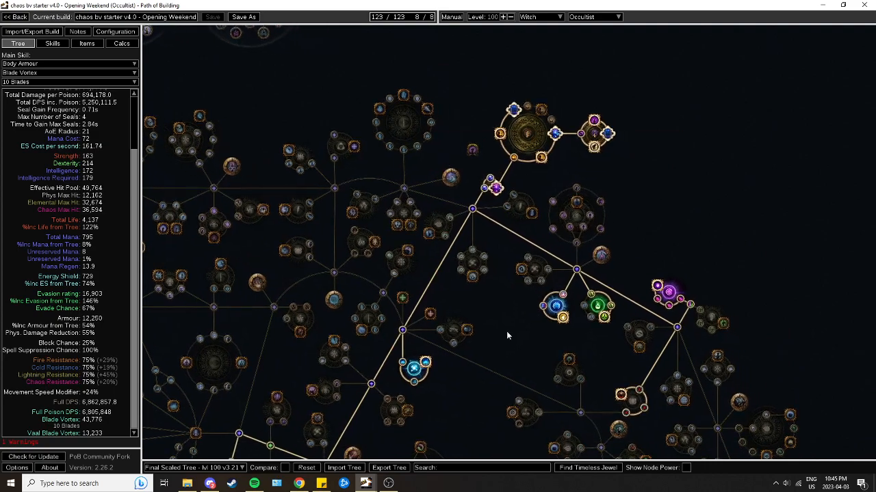
left_click_drag(506, 335, 175, 318)
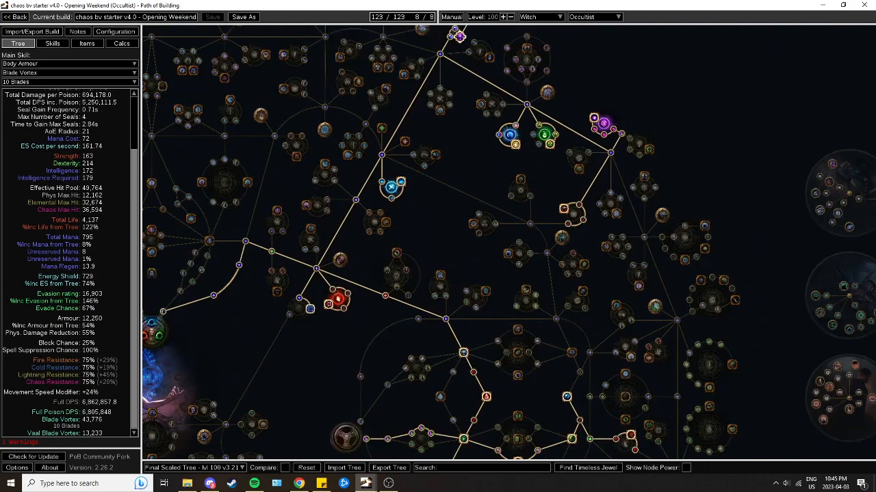
mouse_move(211, 376)
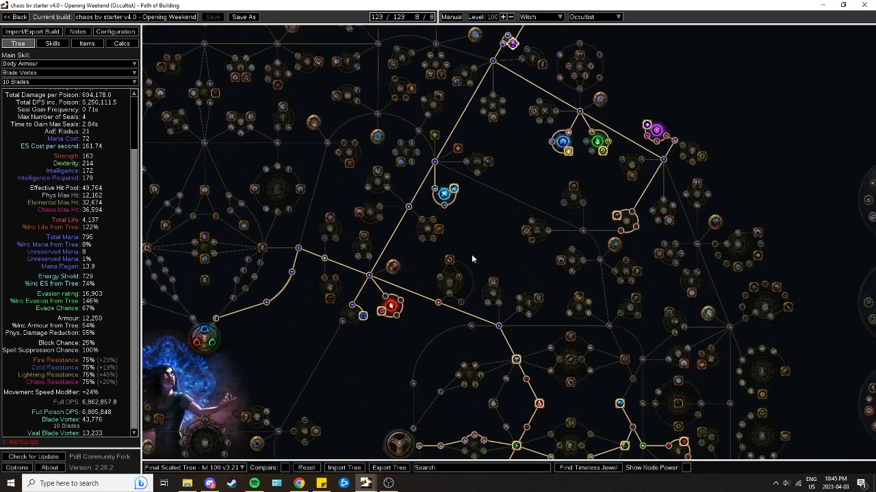
mouse_move(475, 253)
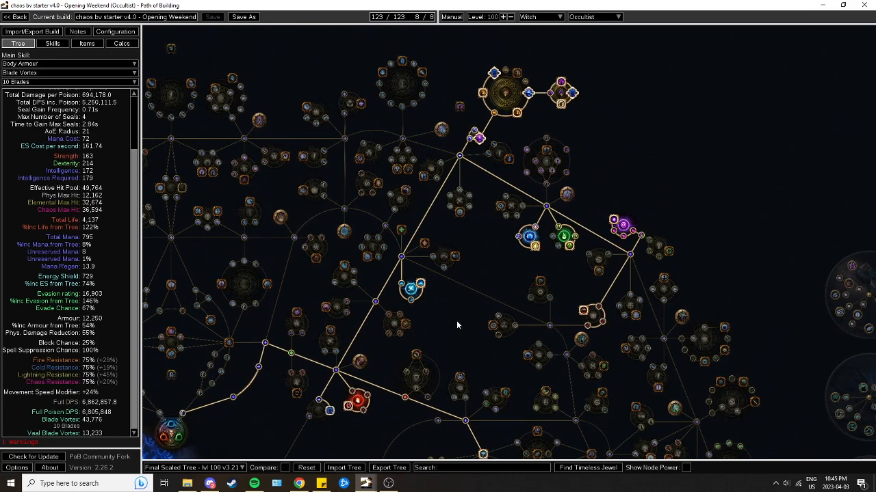
mouse_move(455, 320)
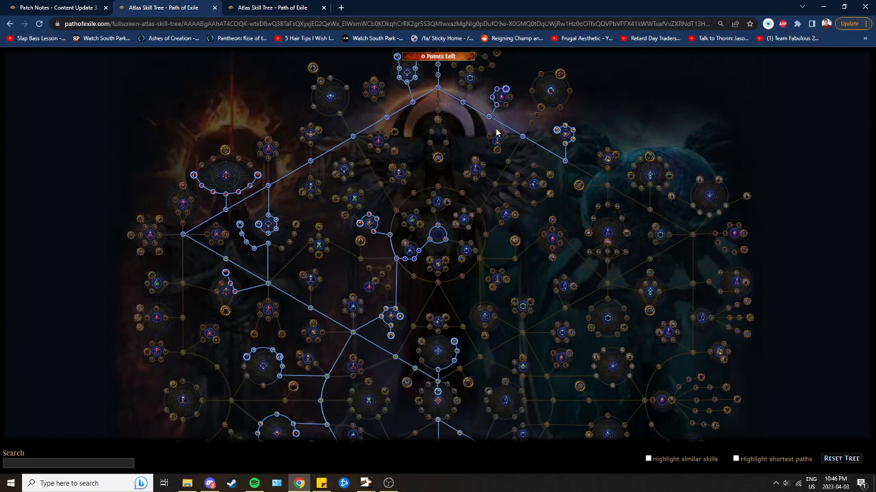
mouse_move(355, 218)
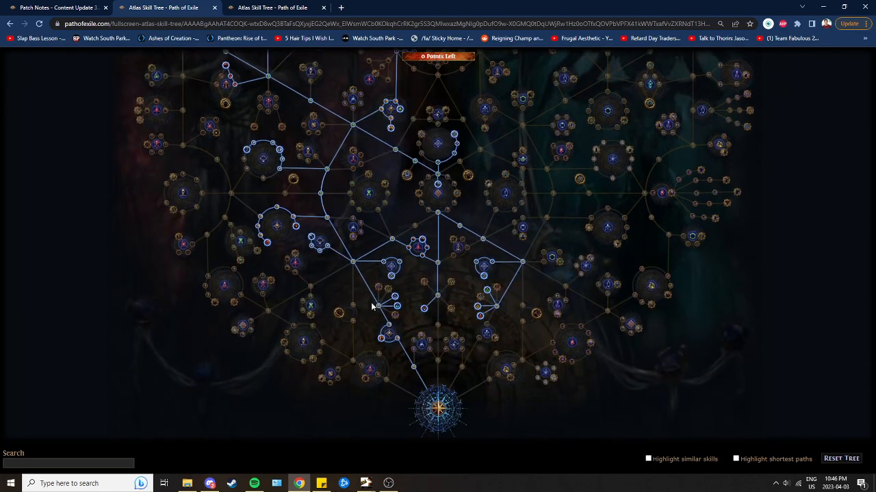
mouse_move(391, 127)
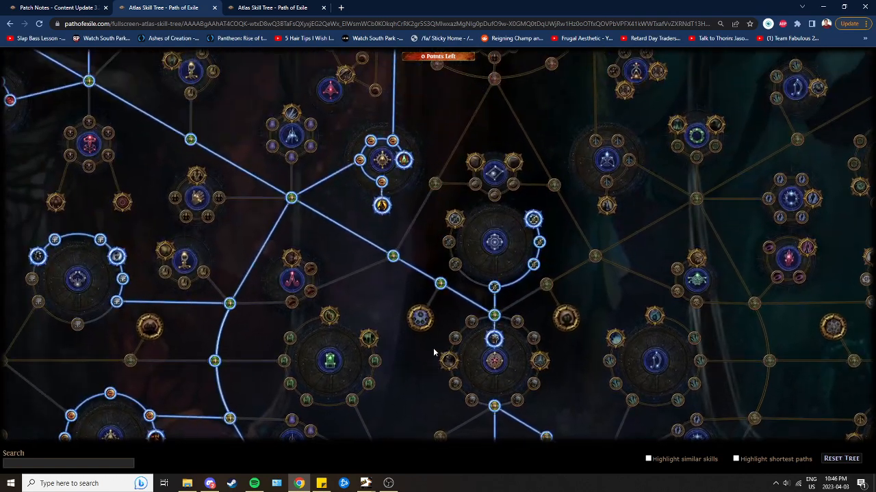
mouse_move(375, 207)
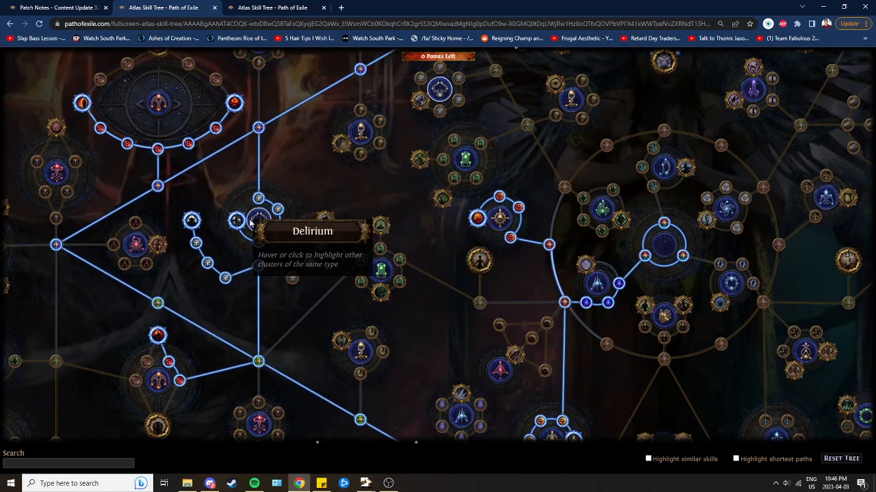
mouse_move(478, 219)
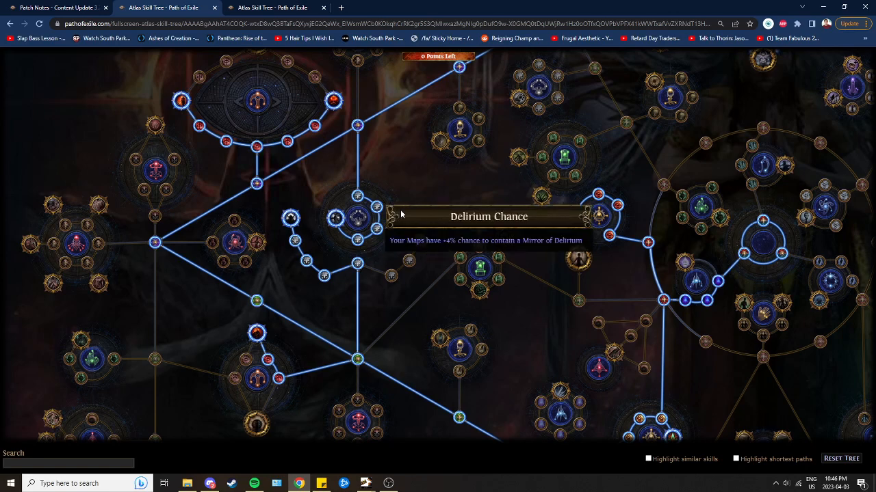
mouse_move(408, 220)
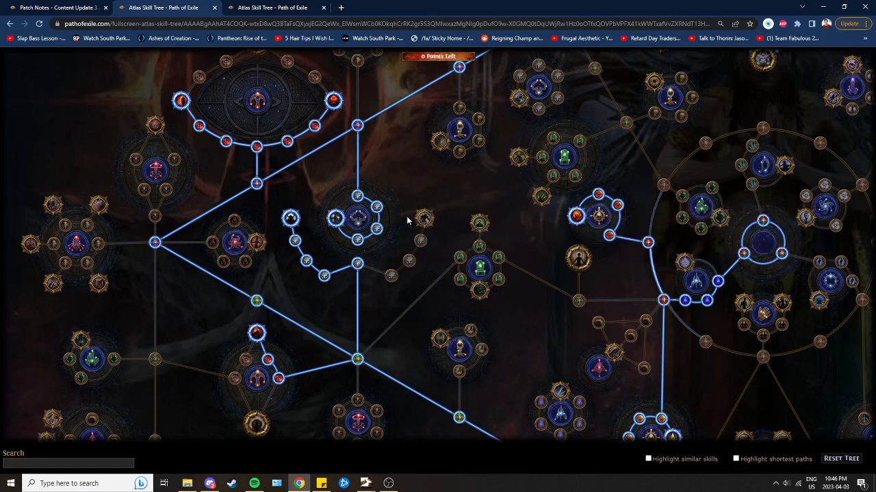
mouse_move(379, 207)
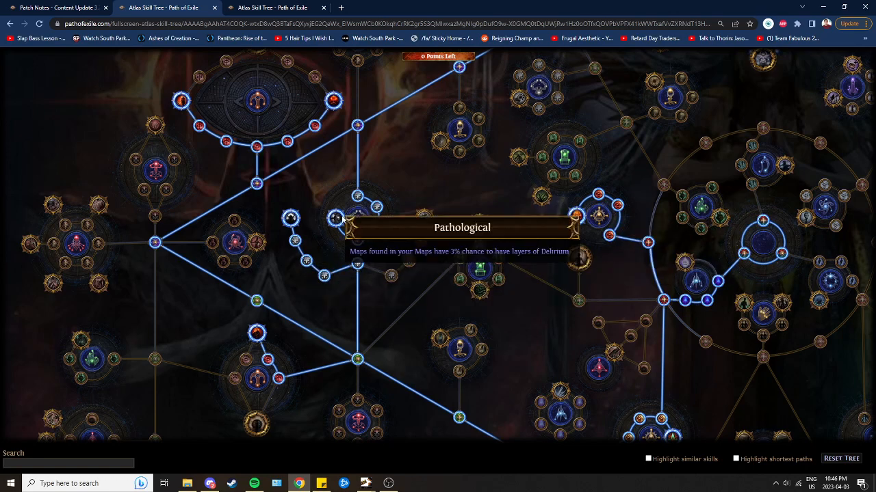
mouse_move(290, 220)
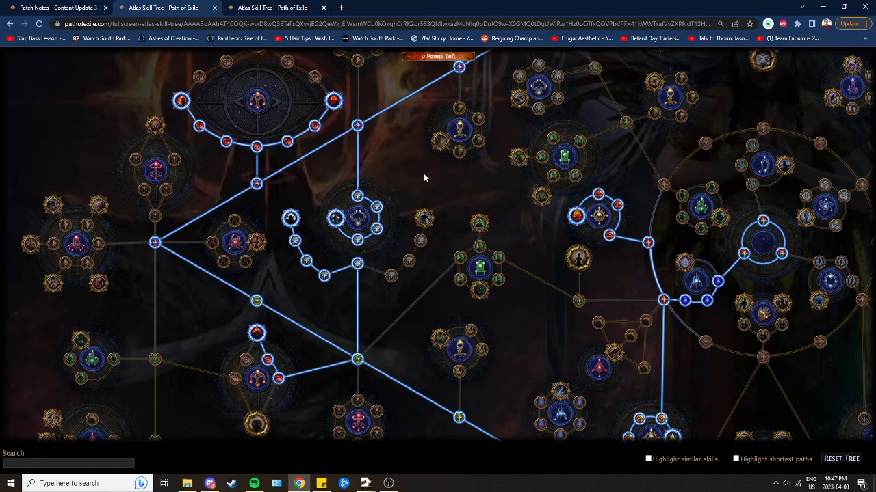
mouse_move(426, 181)
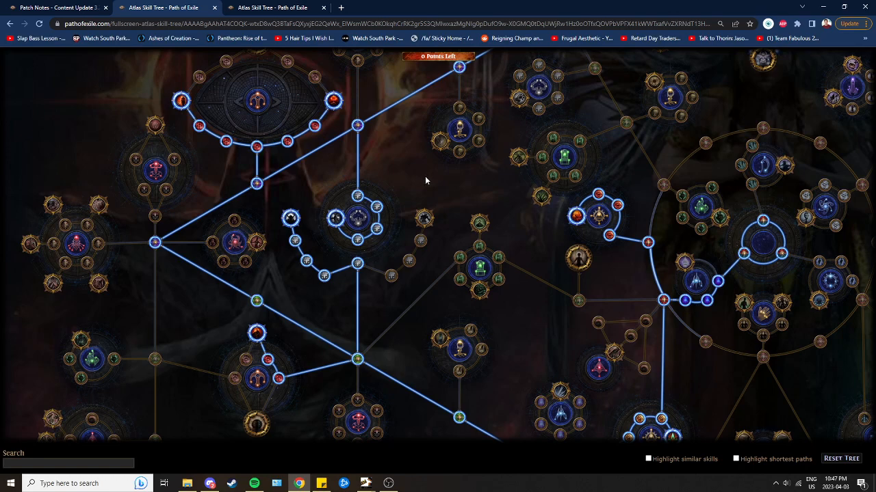
Look over other allocated atlas nodes, then bring Path of Building forward from the taskbar
left_click_drag(425, 181, 362, 256)
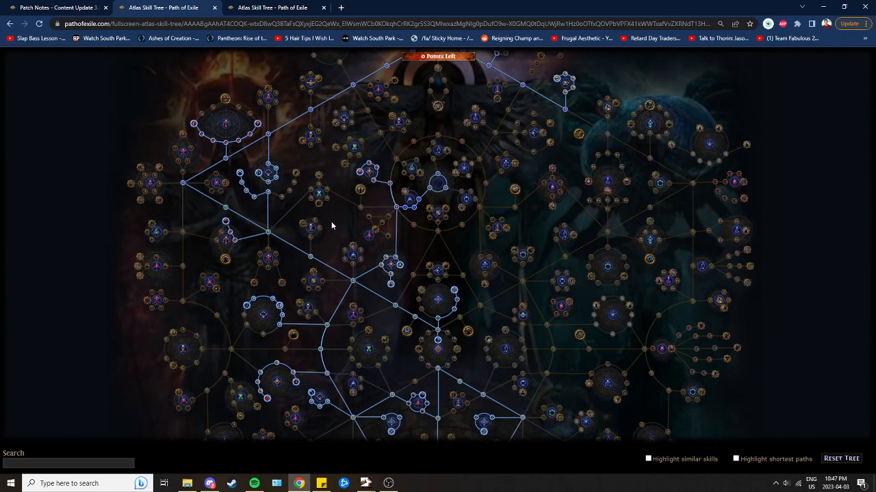
mouse_move(390, 285)
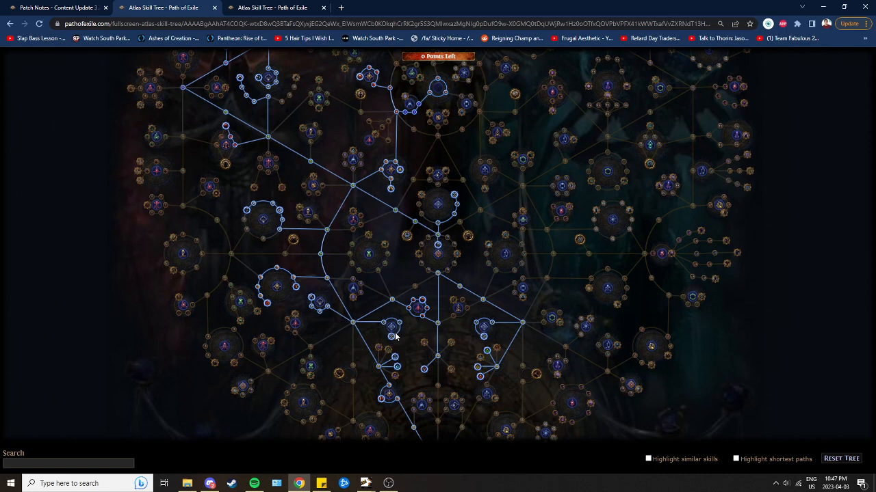
mouse_move(315, 312)
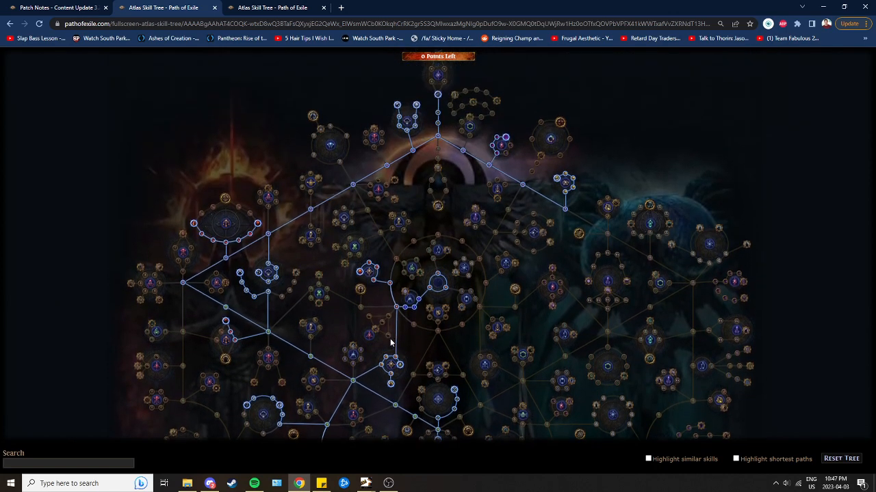
mouse_move(573, 345)
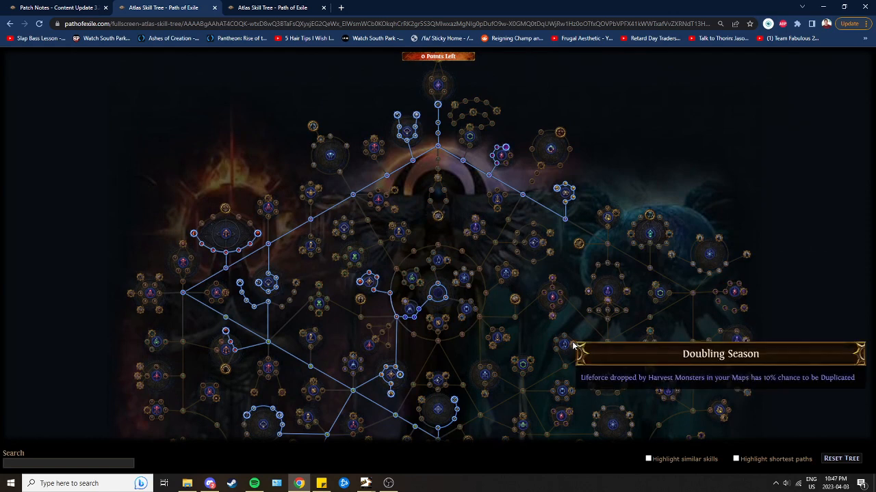
mouse_move(717, 239)
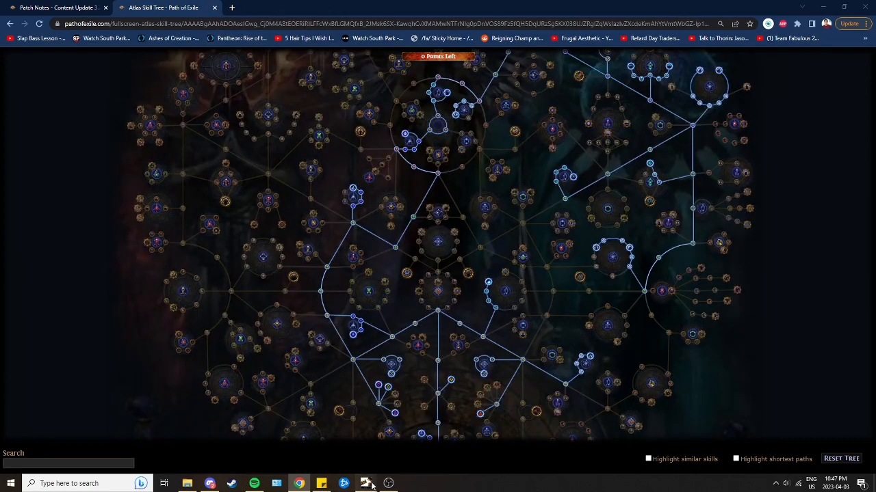
left_click(366, 482)
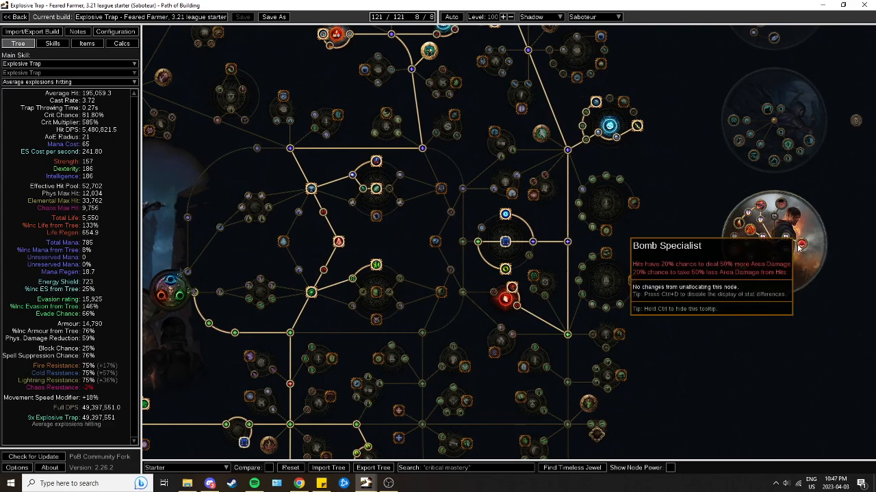
mouse_move(790, 236)
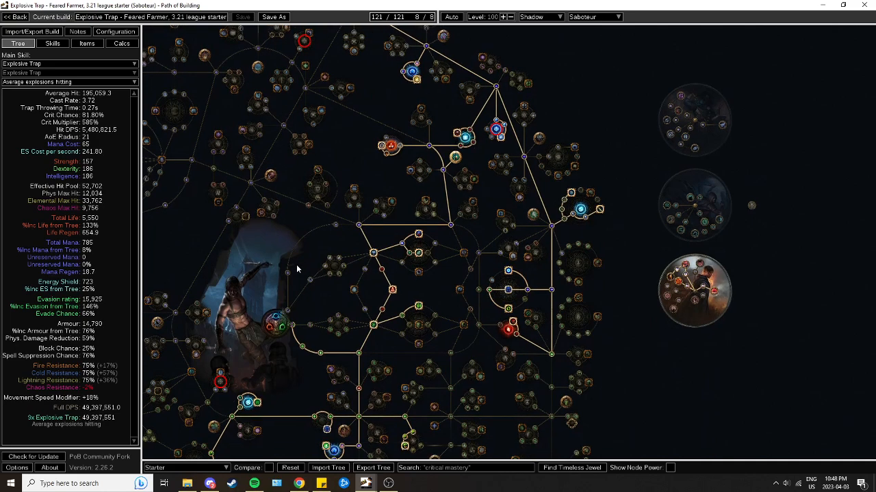
Show the Explosive Trap build's socket groups and support gems on the Skills tab
left_click(86, 44)
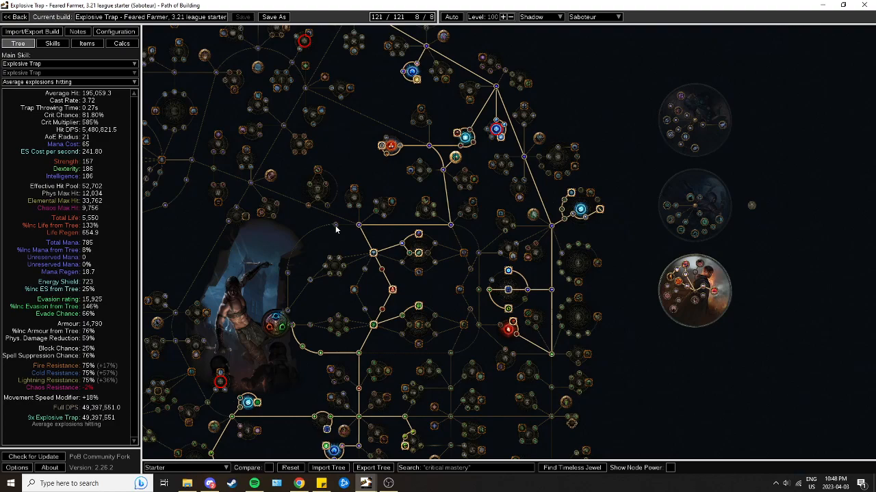
left_click(52, 43)
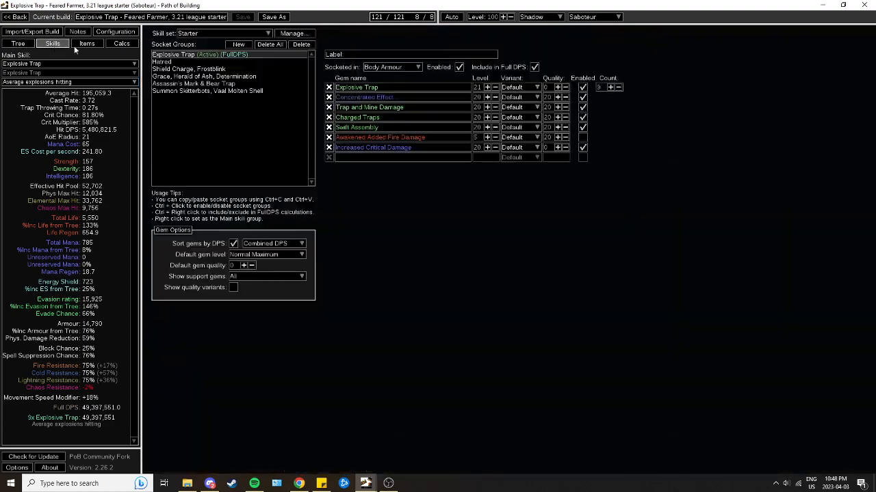
Review the Grace/Herald of Ash/Determination and Hatred gem groups, then return to the passive tree
left_click(194, 76)
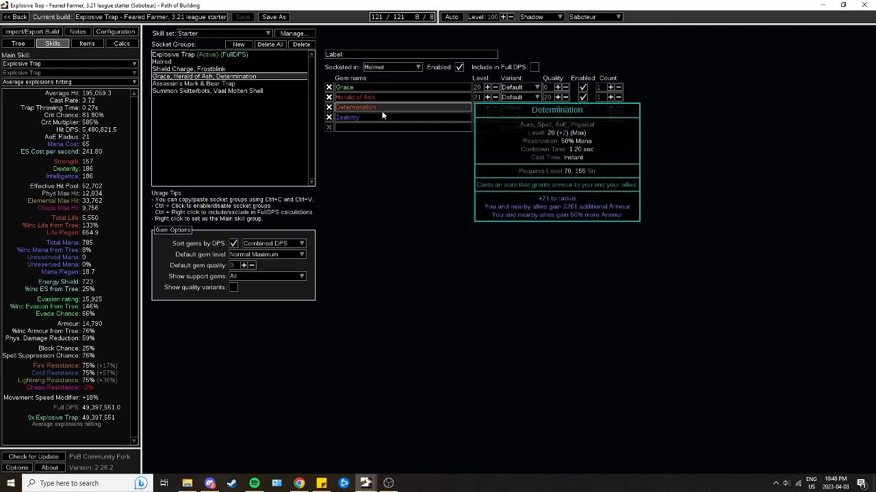
left_click(207, 91)
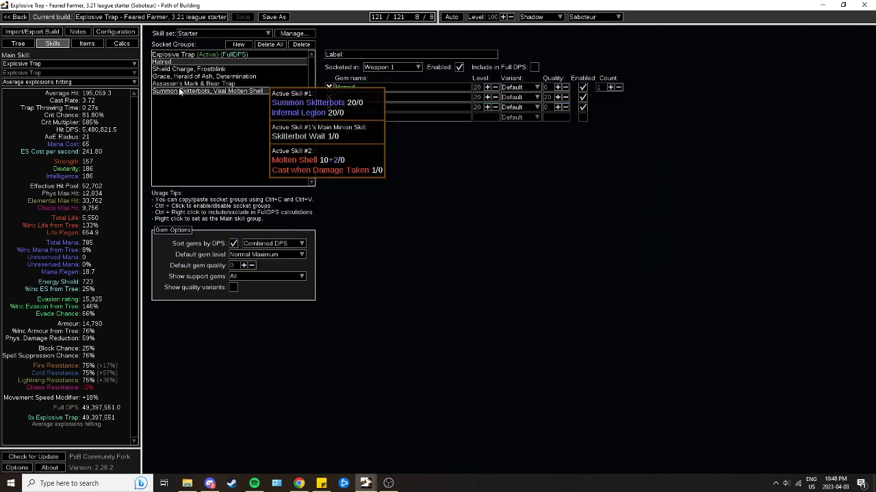
mouse_move(191, 84)
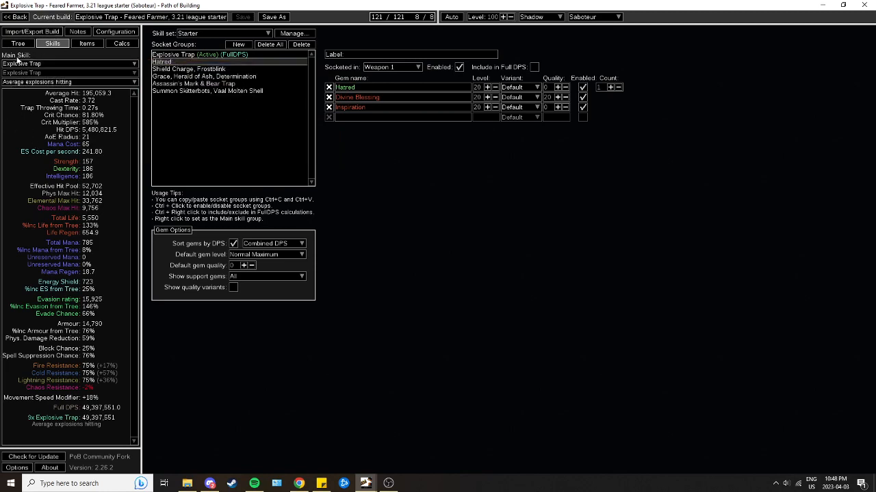
left_click(18, 43)
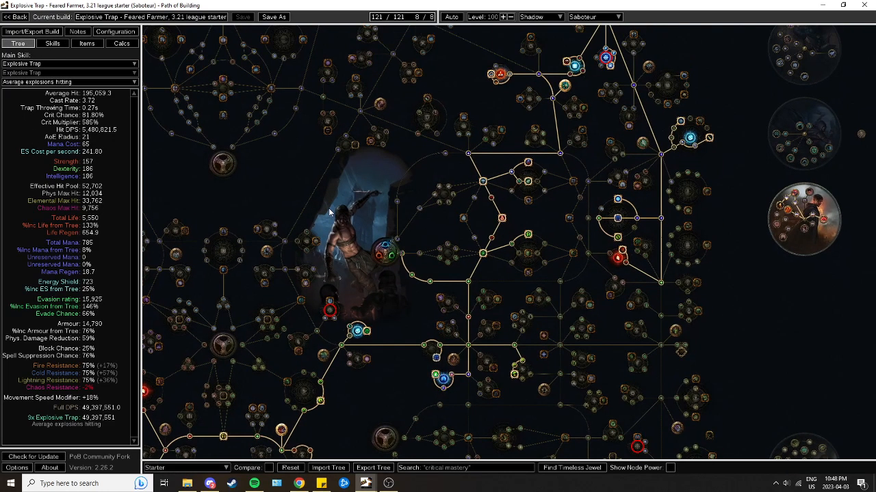
mouse_move(402, 168)
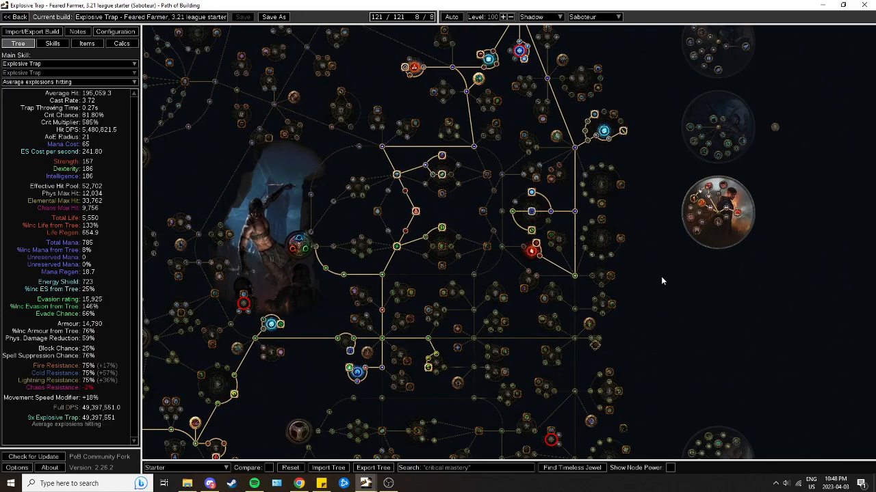
mouse_move(384, 149)
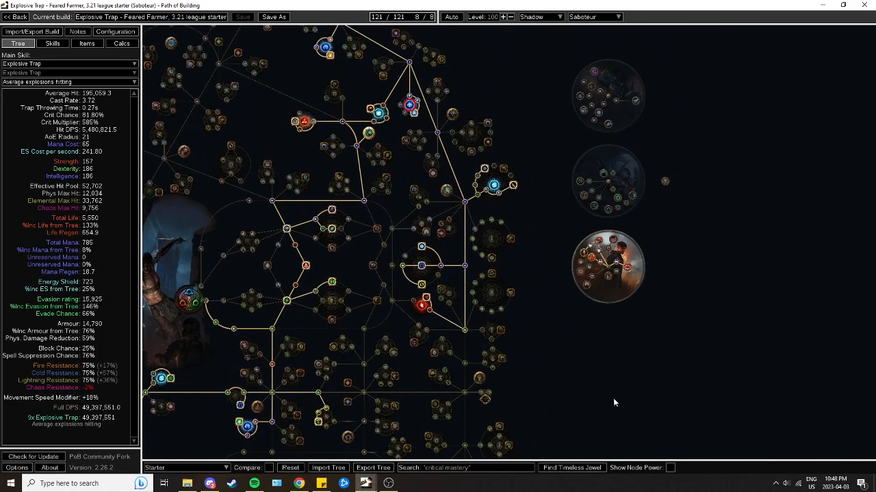
mouse_move(541, 236)
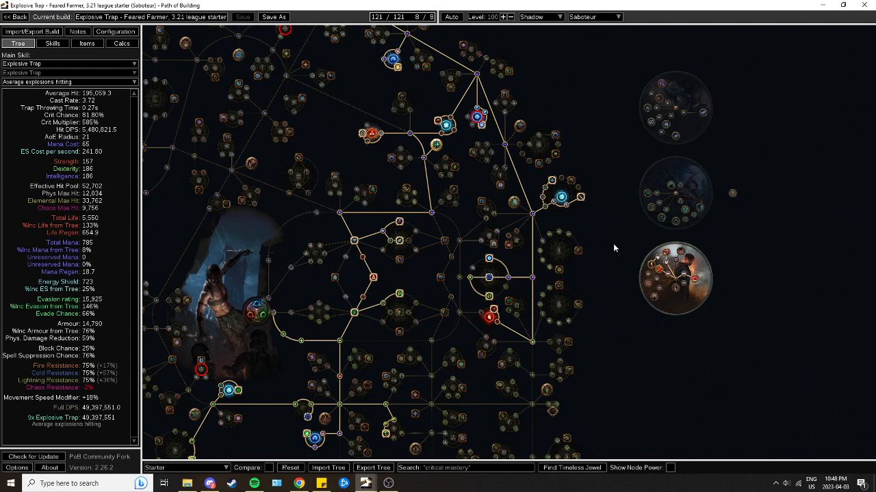
mouse_move(631, 244)
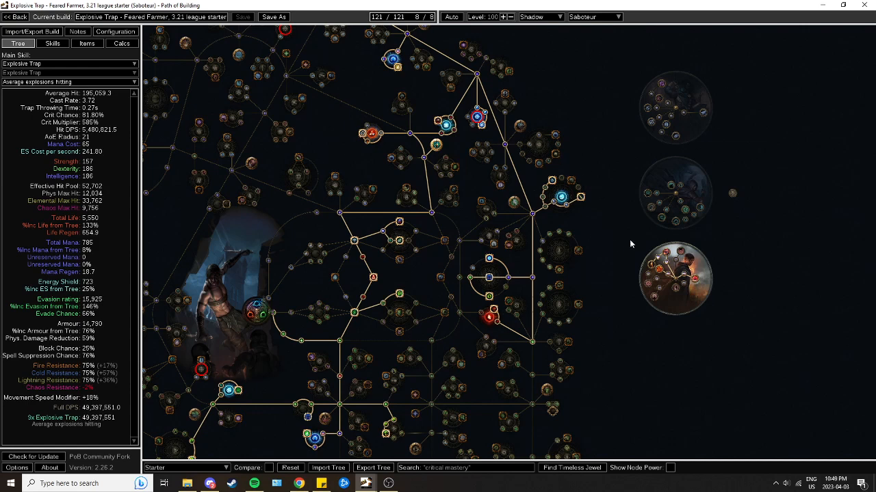
mouse_move(657, 268)
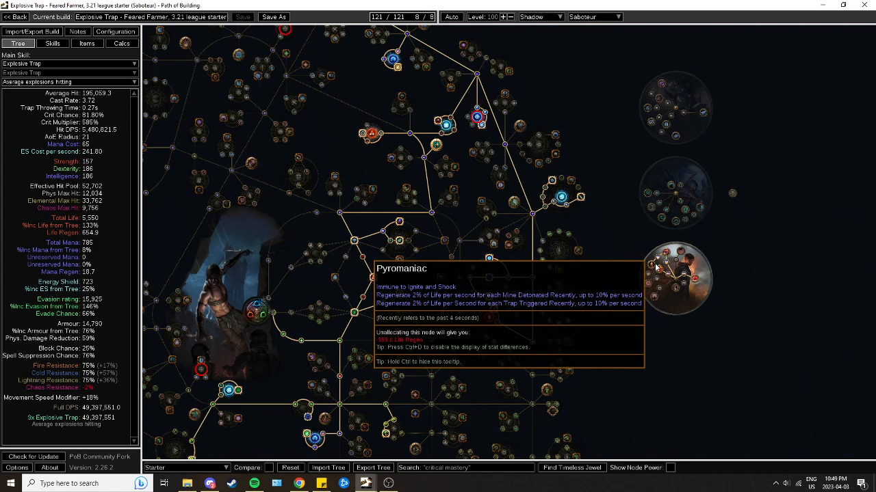
mouse_move(596, 265)
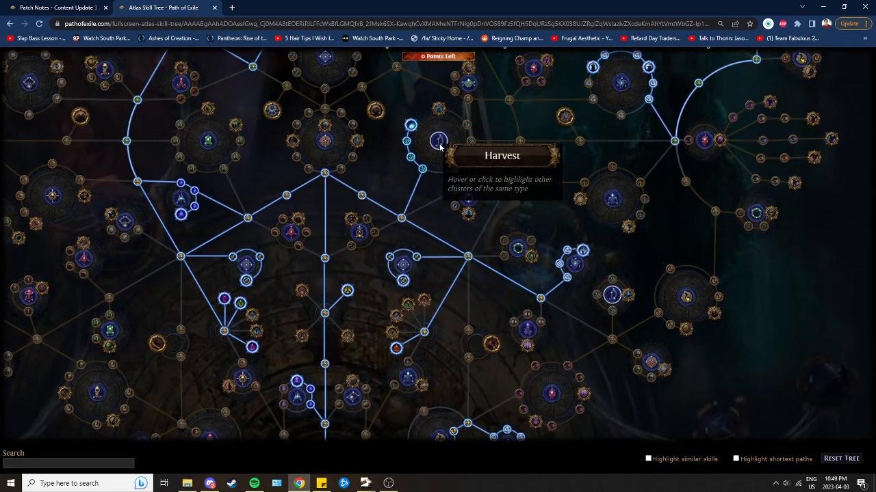
mouse_move(438, 153)
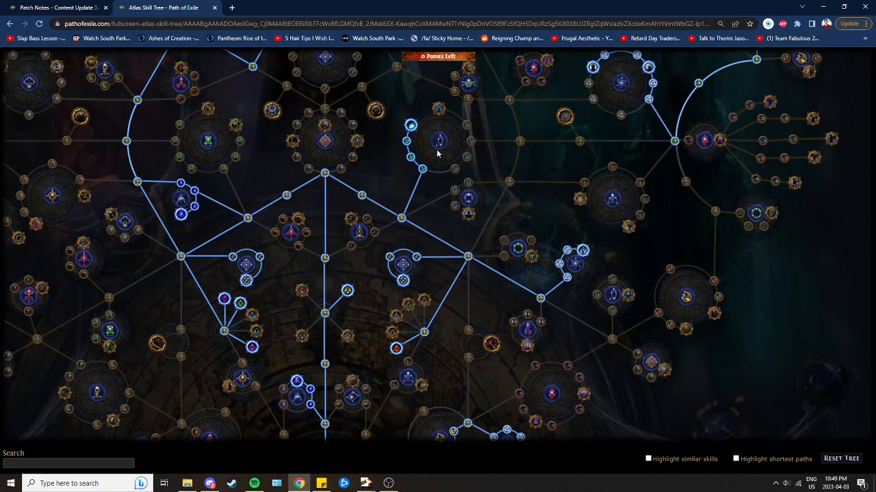
mouse_move(406, 128)
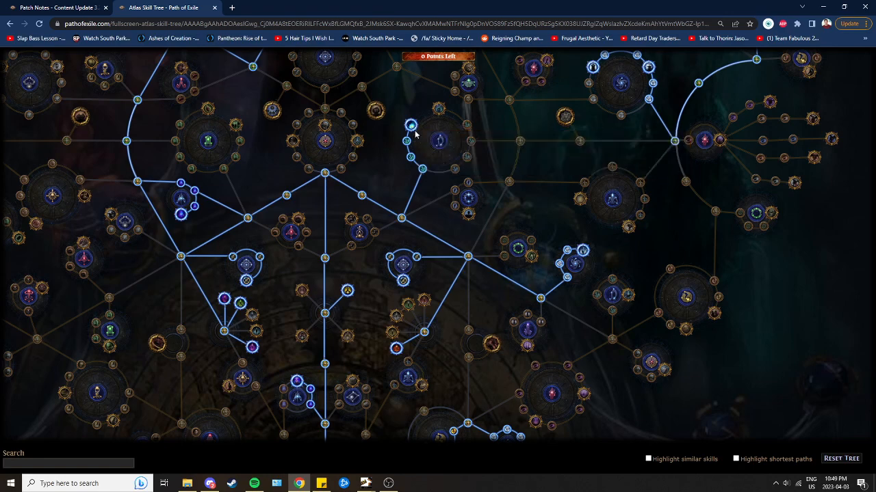
mouse_move(410, 125)
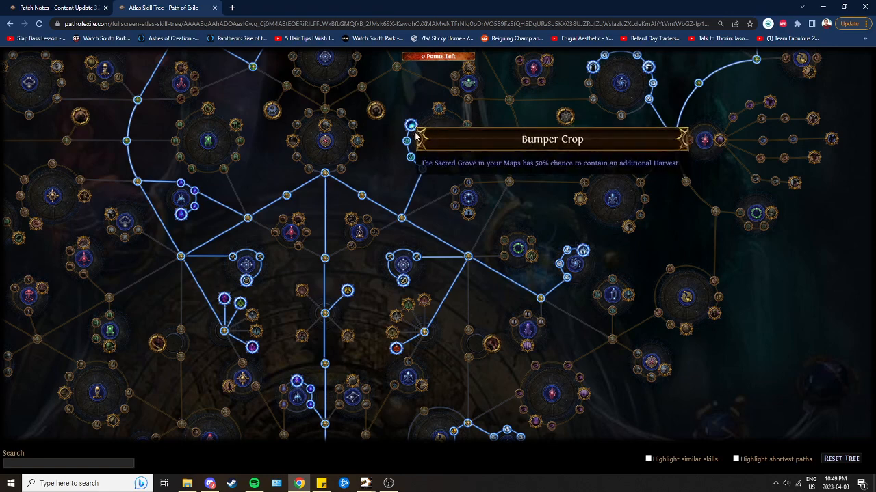
mouse_move(572, 306)
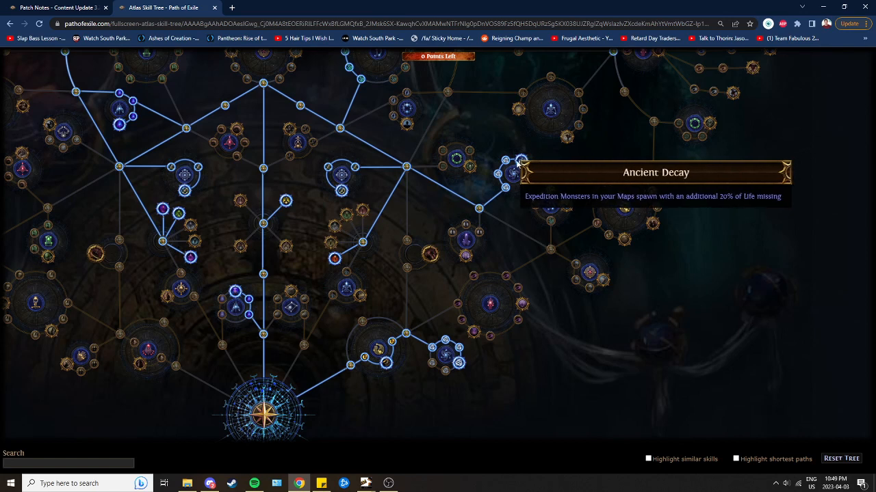
mouse_move(521, 166)
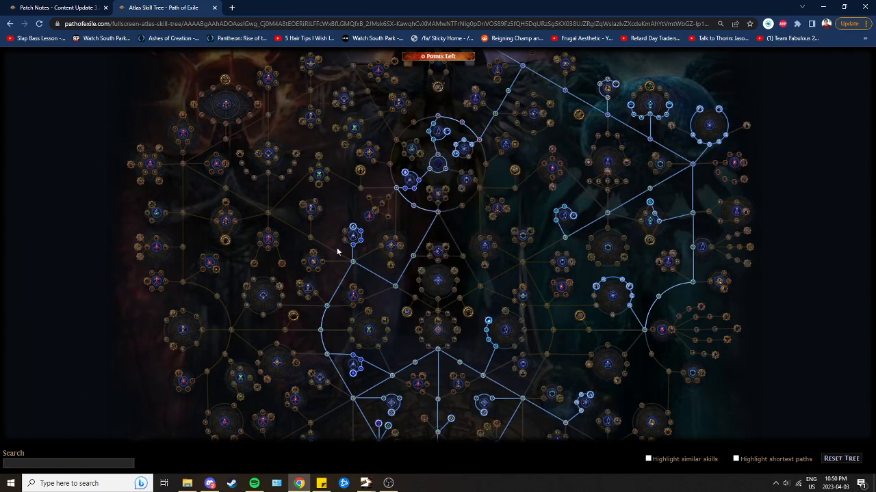
mouse_move(352, 234)
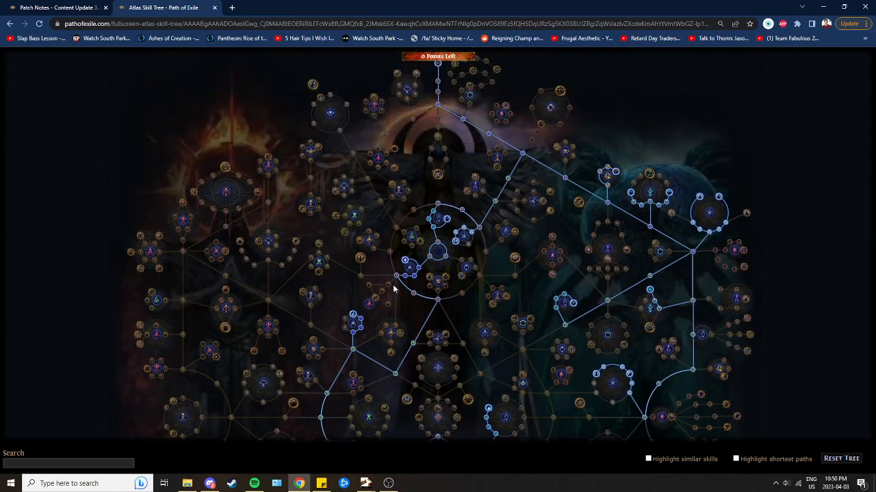
mouse_move(404, 275)
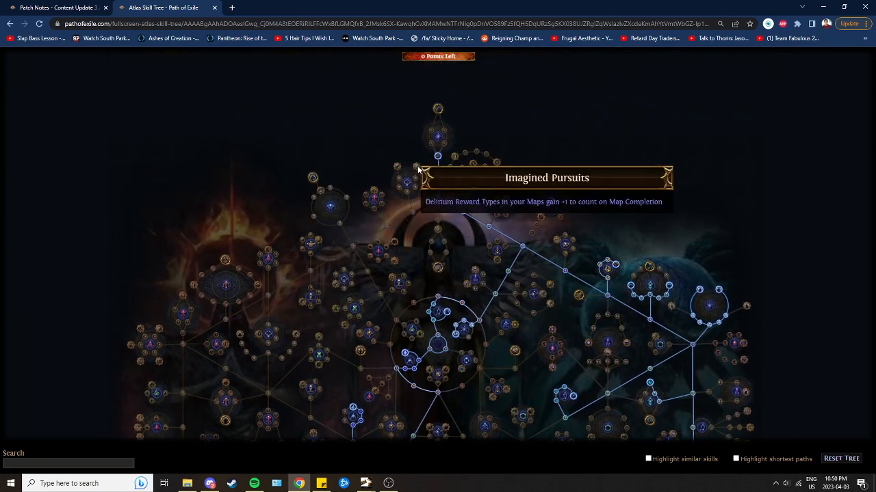
mouse_move(570, 310)
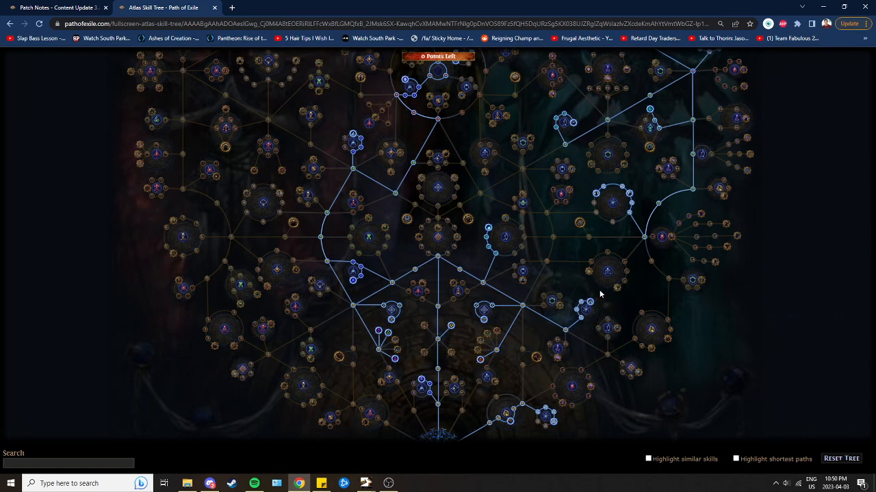
mouse_move(591, 300)
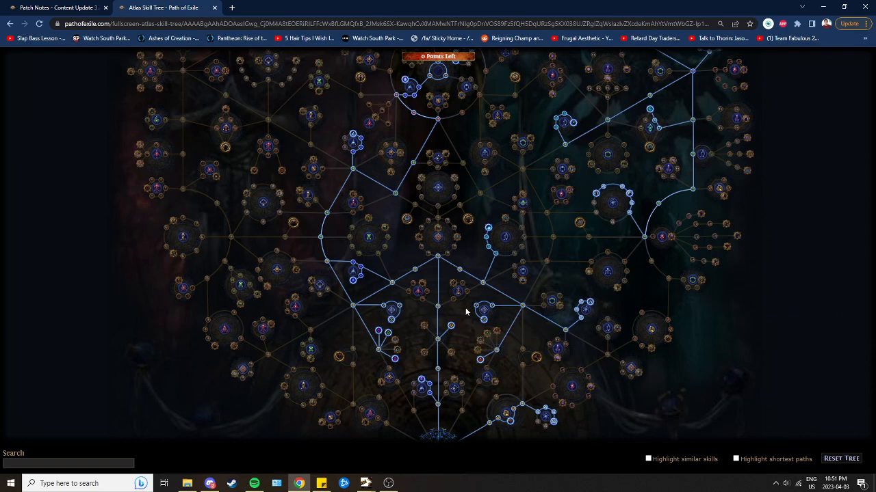
mouse_move(579, 312)
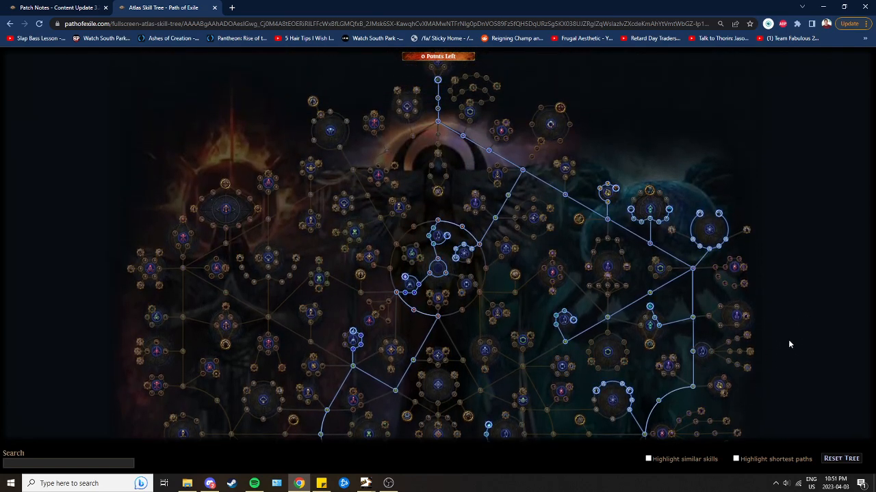
mouse_move(780, 365)
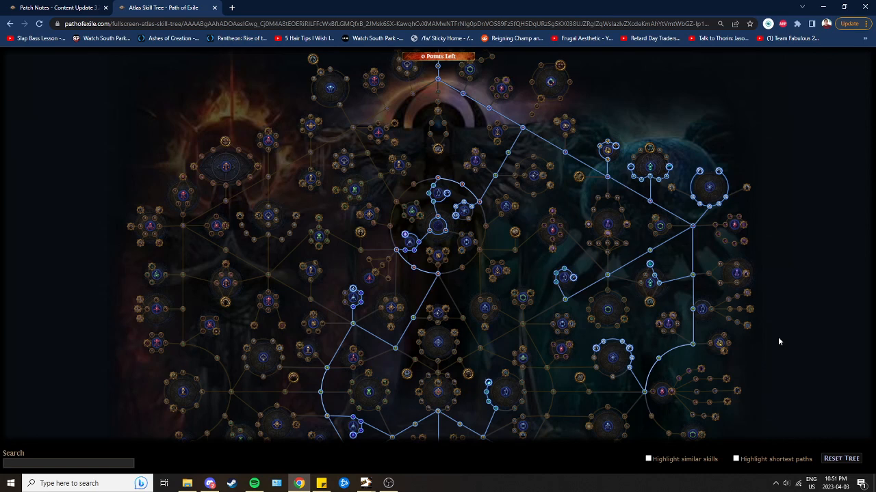
mouse_move(807, 265)
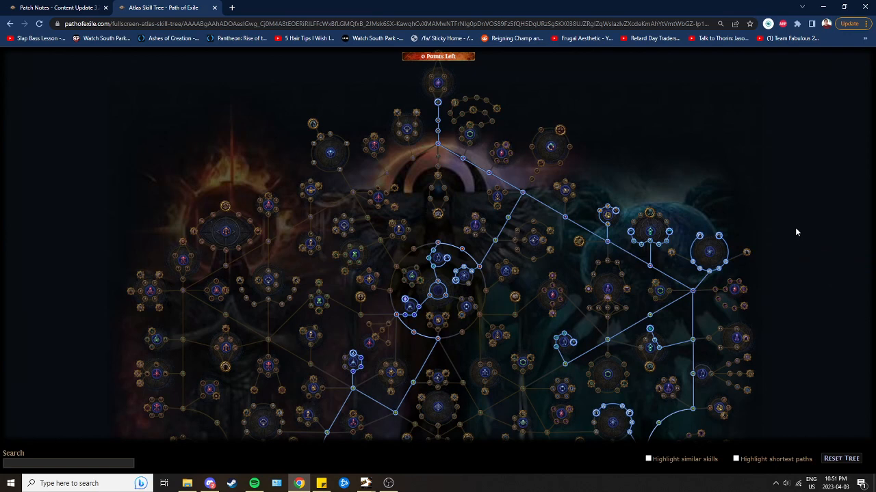
mouse_move(657, 133)
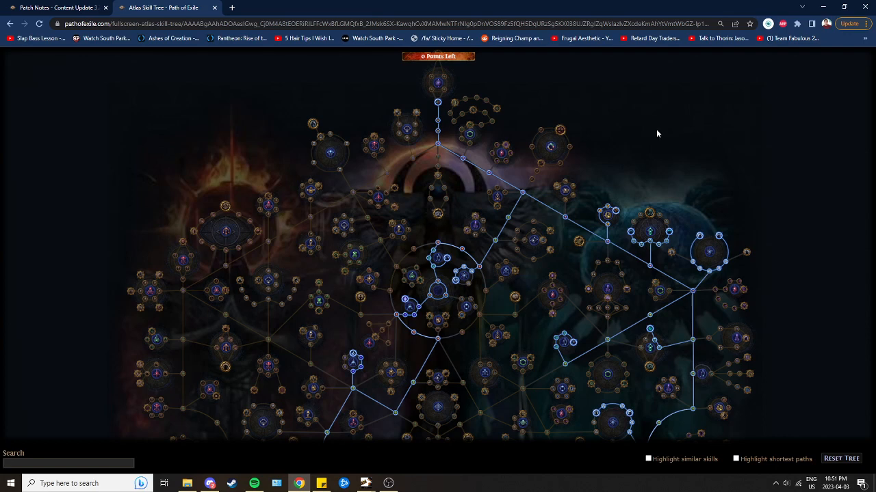
mouse_move(471, 103)
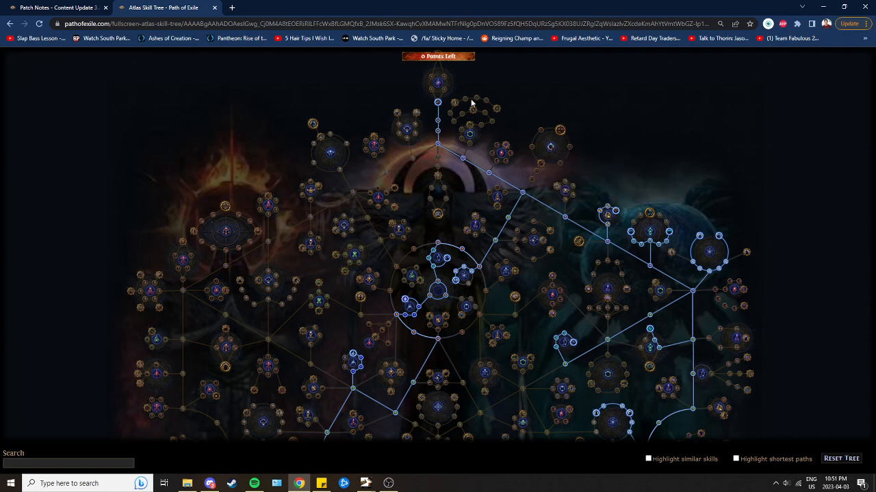
mouse_move(602, 137)
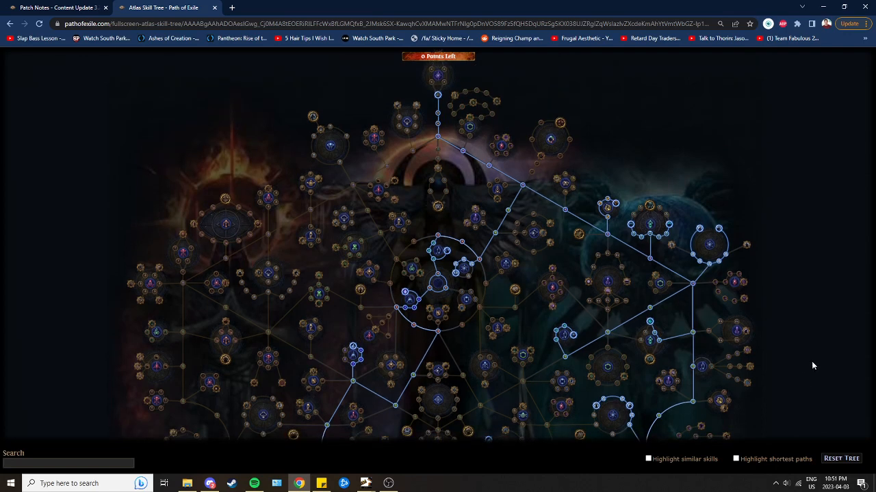
mouse_move(448, 176)
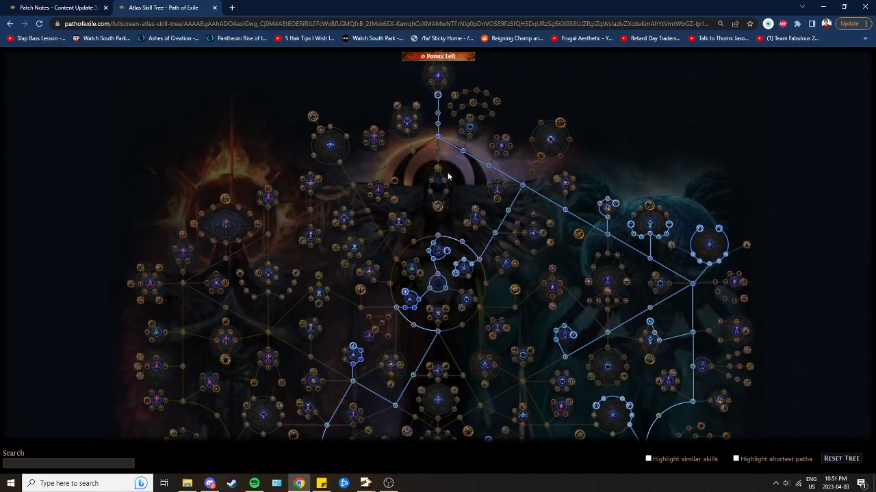